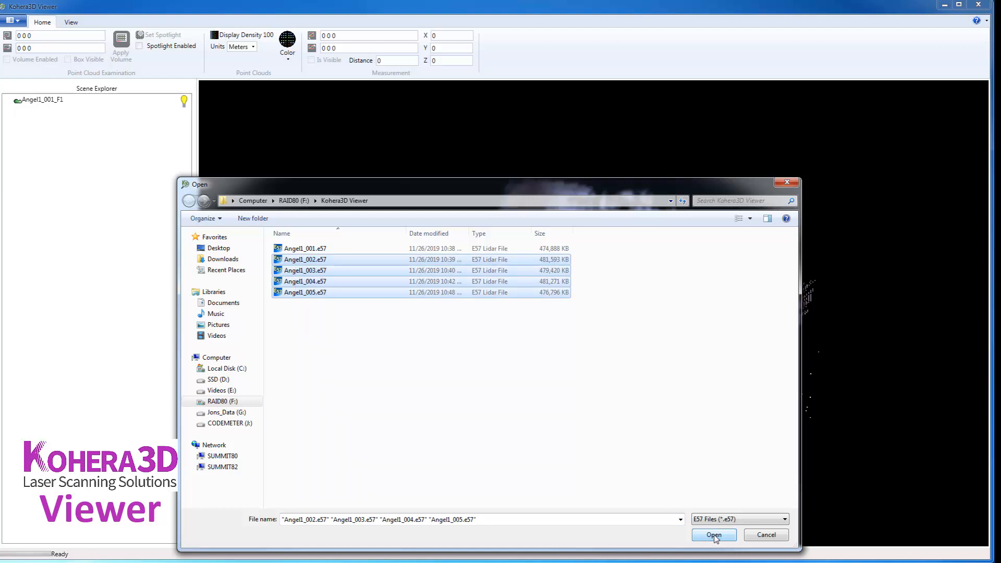
- Open the selected scans Angel1_002.e57 through Angel1_005.e57
click(713, 535)
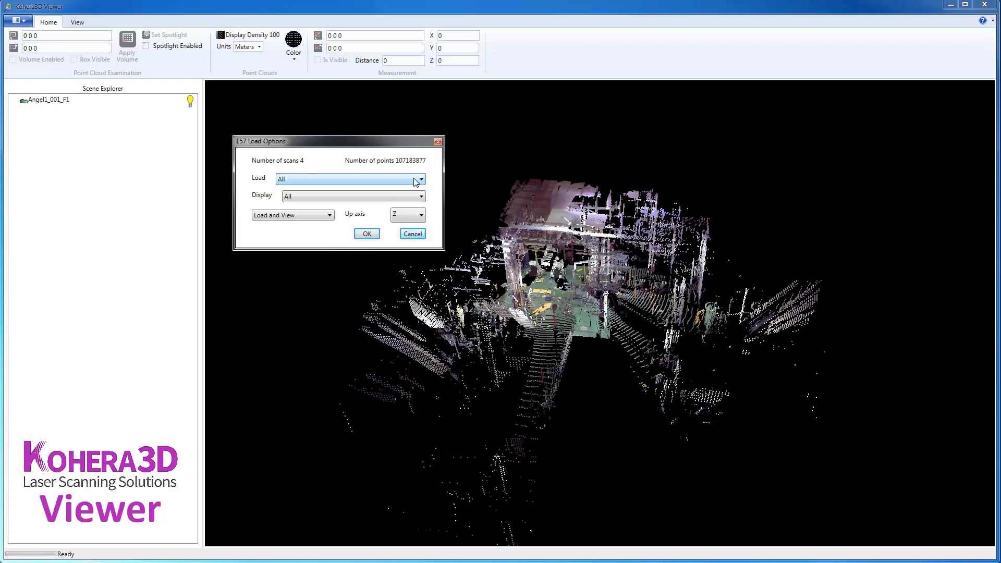
mouse_move(414, 199)
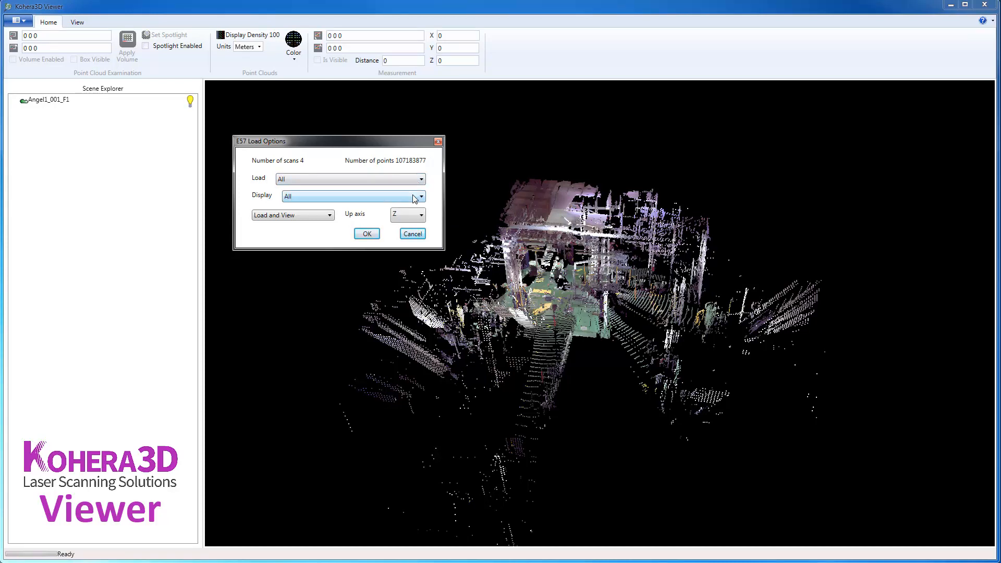
mouse_move(413, 196)
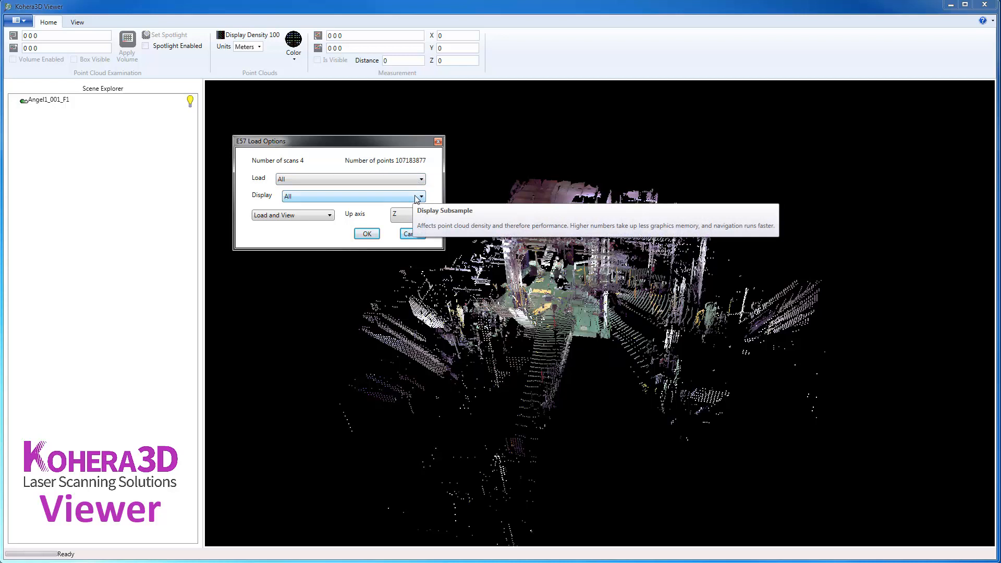
mouse_move(317, 147)
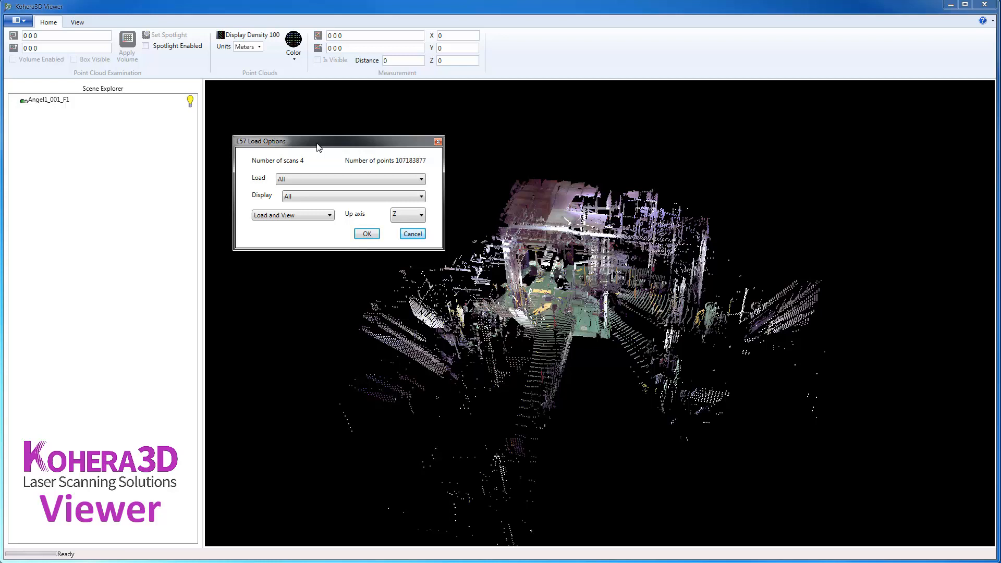
mouse_move(326, 146)
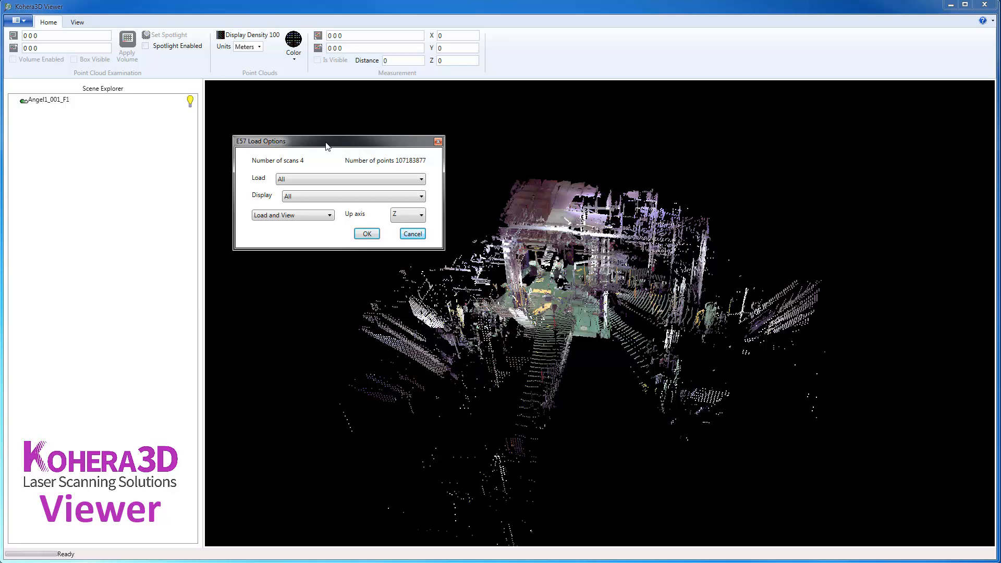
- Set the E57 Load option to Subsample 2 x 2 (25%)
click(419, 179)
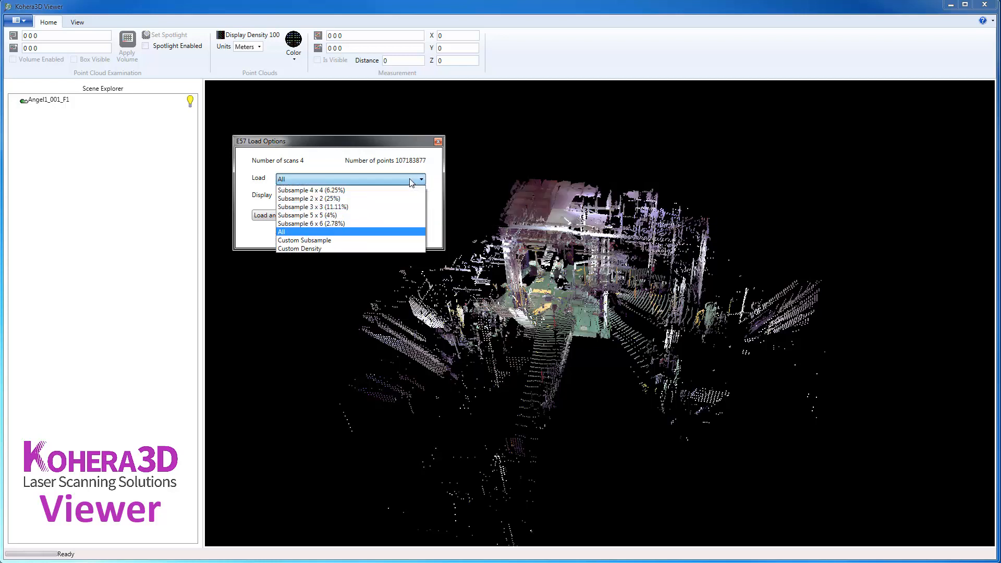
mouse_move(387, 179)
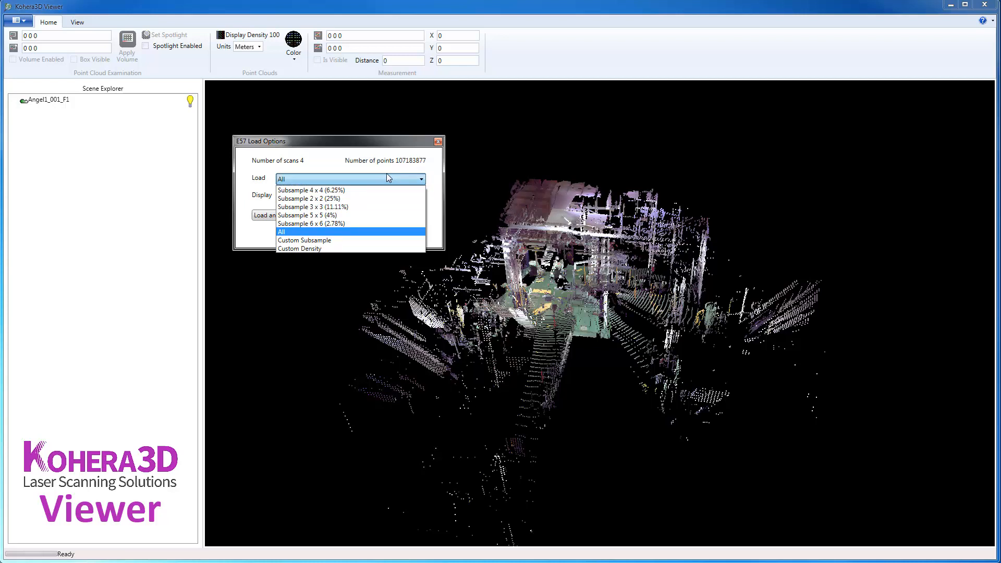
mouse_move(345, 216)
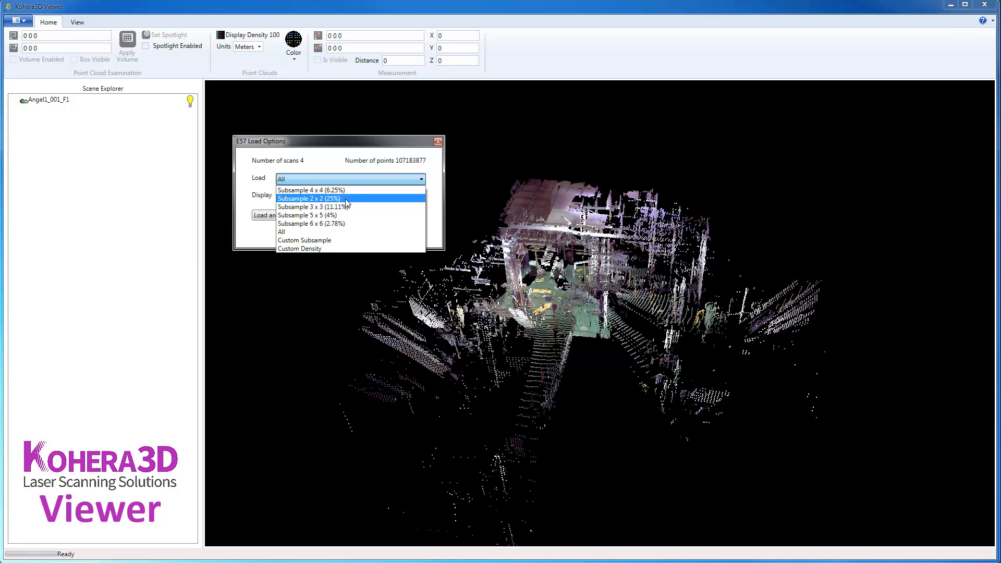
click(308, 199)
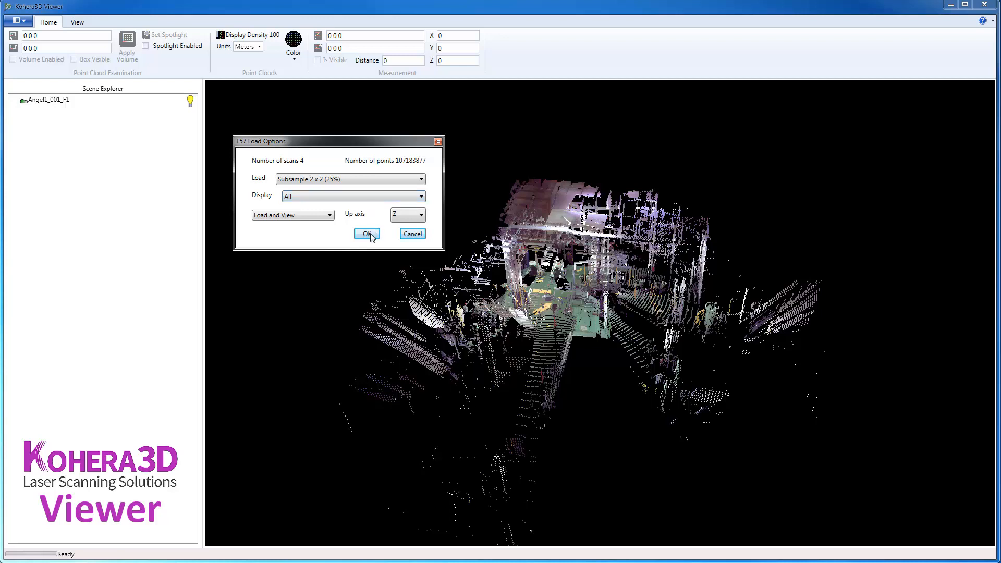
- Confirm the E57 load options so the four additional scans load
click(365, 234)
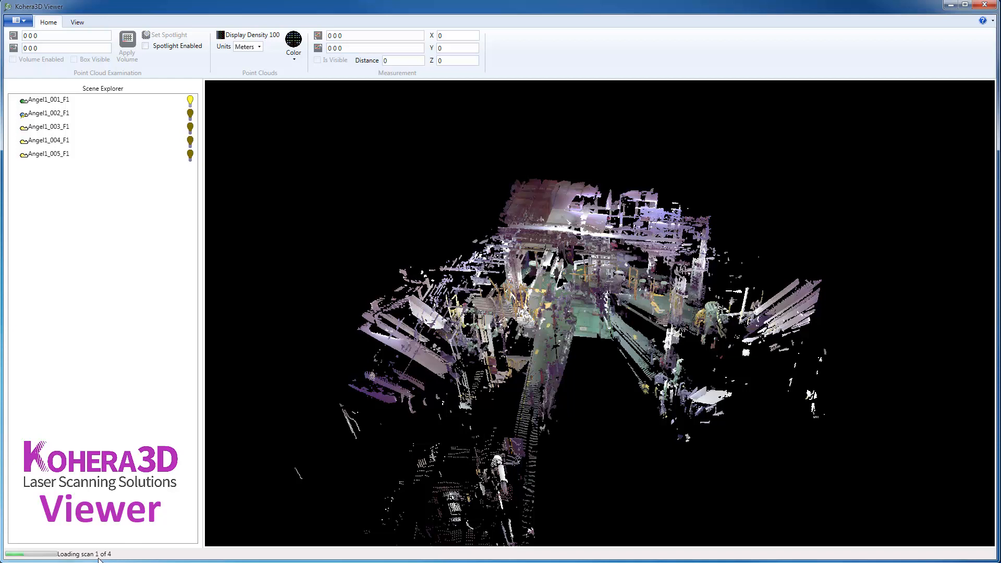
mouse_move(325, 416)
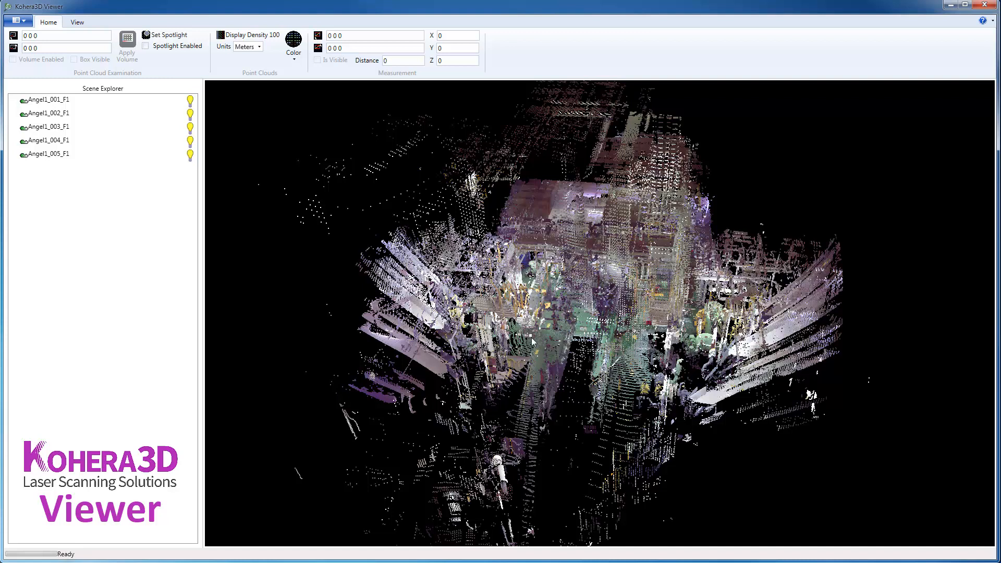
mouse_move(127, 61)
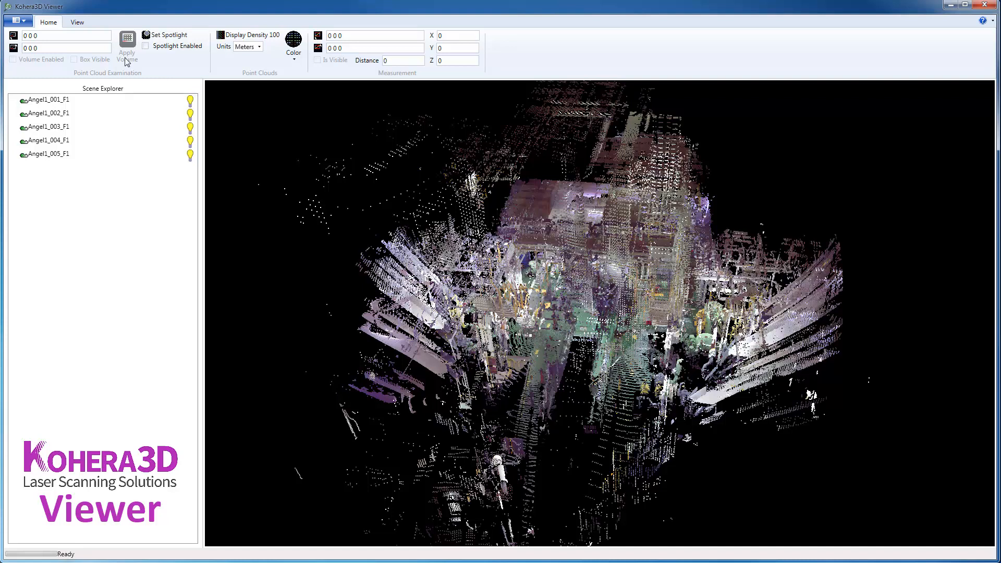
- Show the View tab's Native, Mouse Only and AutoCAD Style navigation modes
click(77, 21)
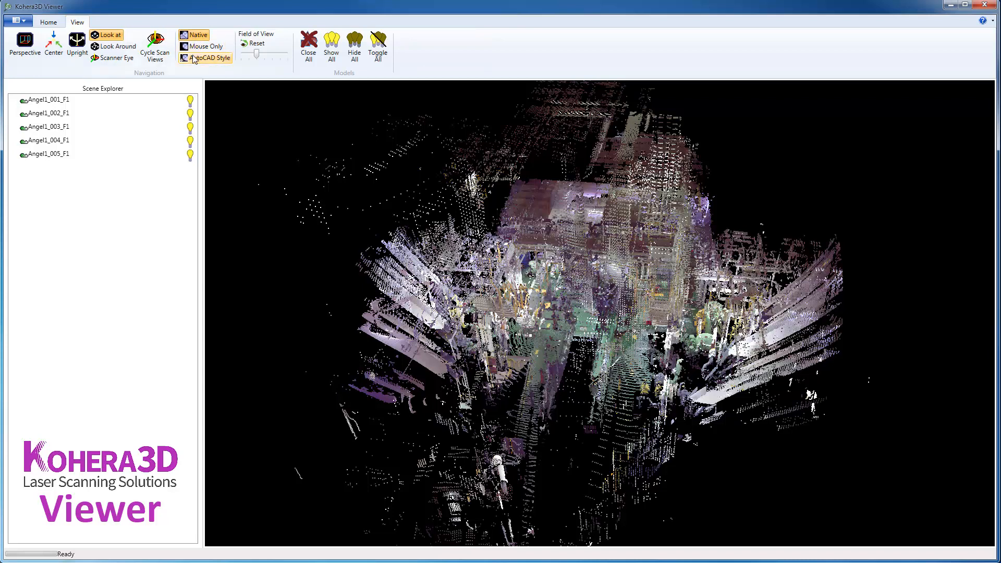
mouse_move(211, 57)
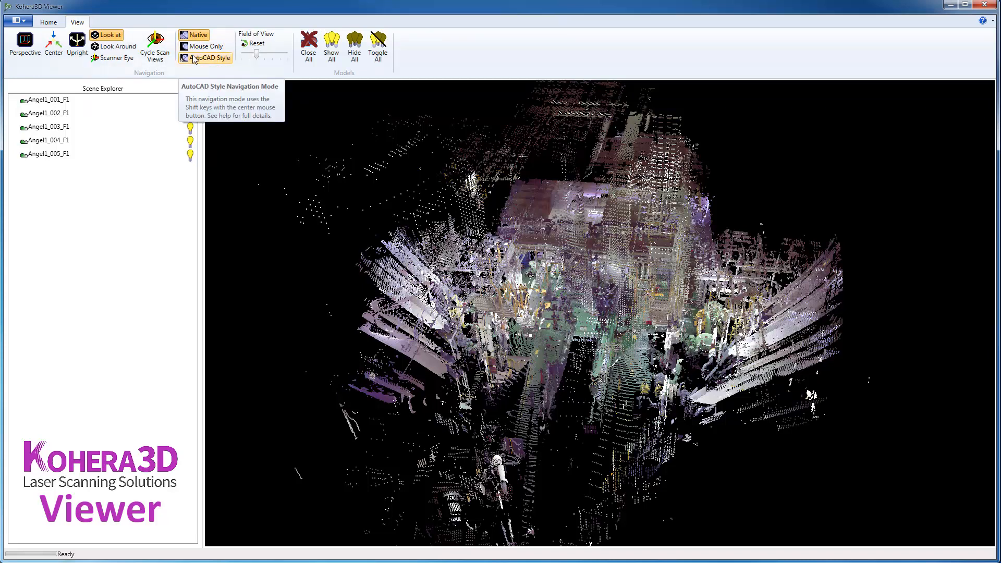
mouse_move(206, 46)
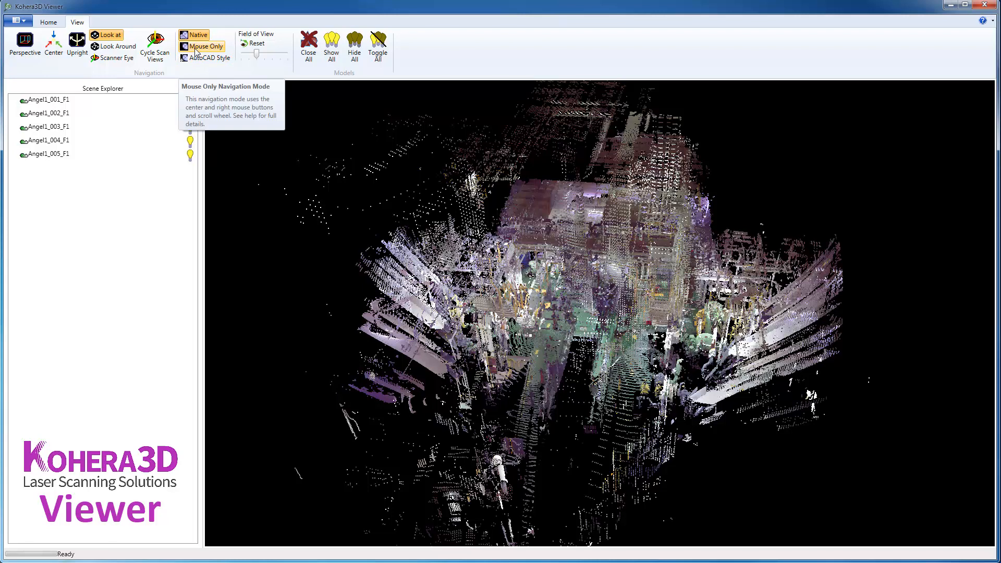
mouse_move(199, 35)
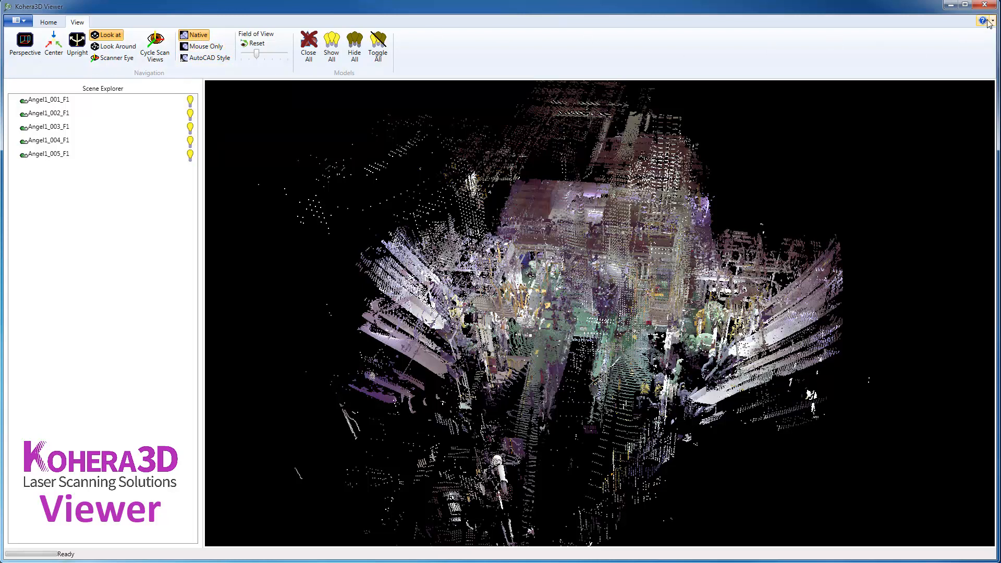
mouse_move(492, 222)
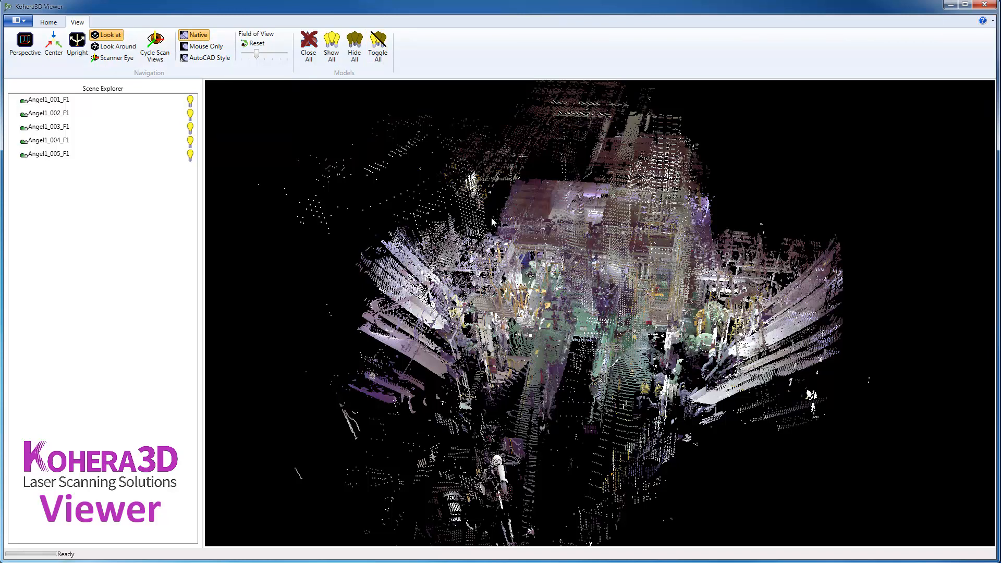
mouse_move(557, 296)
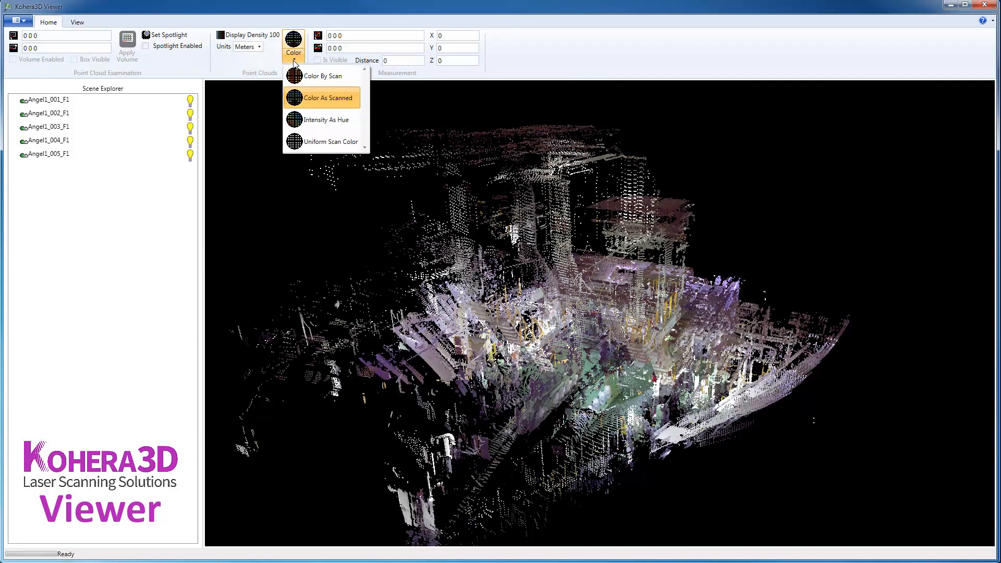
mouse_move(322, 76)
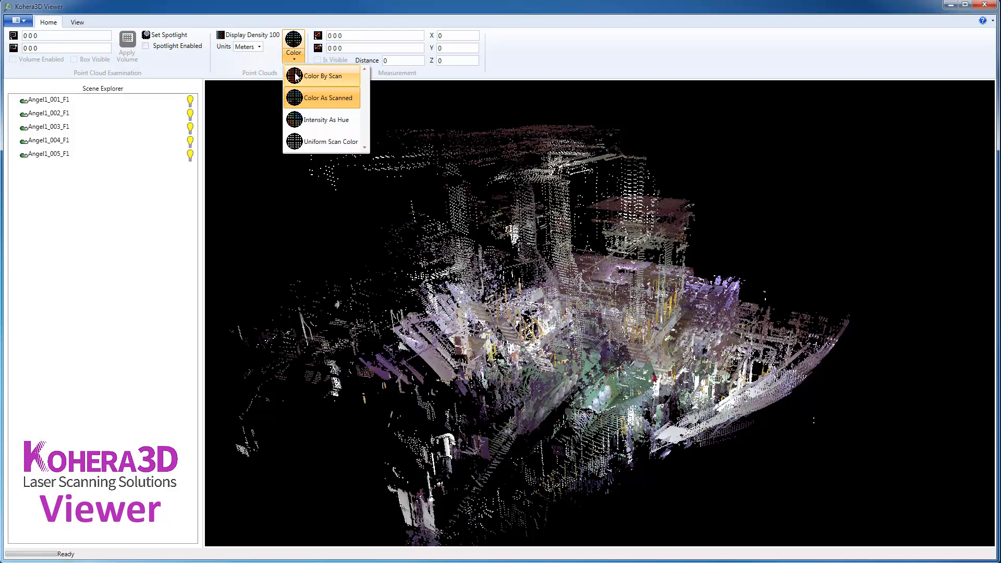
- Try distinct per-scan colouring, then settle on Color As Scanned for the points
click(320, 76)
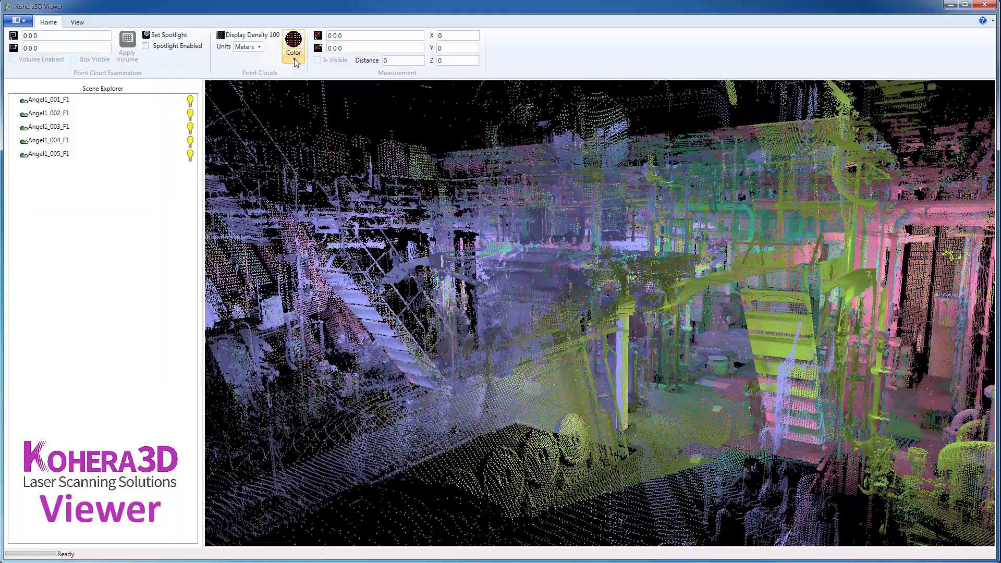
click(293, 39)
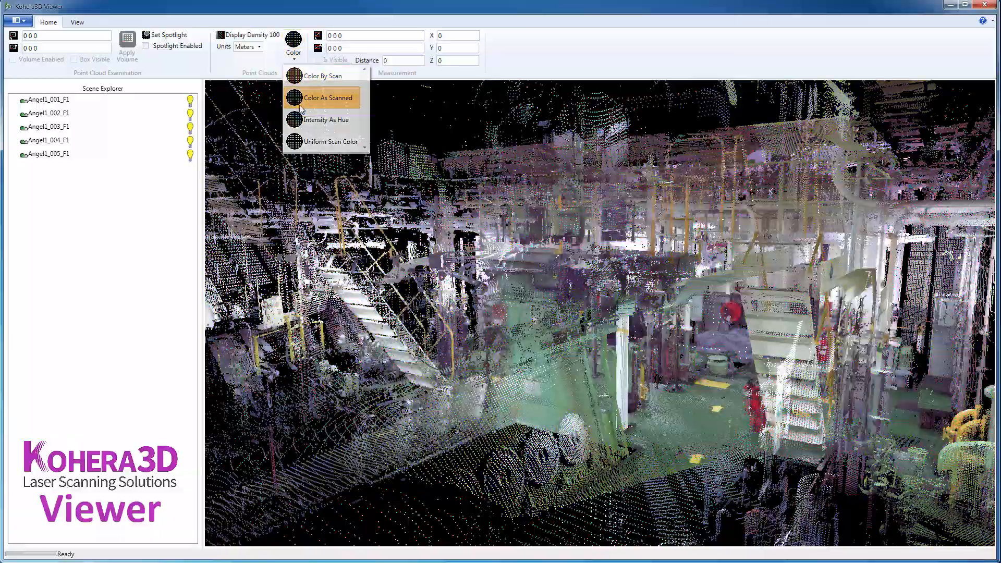
click(326, 98)
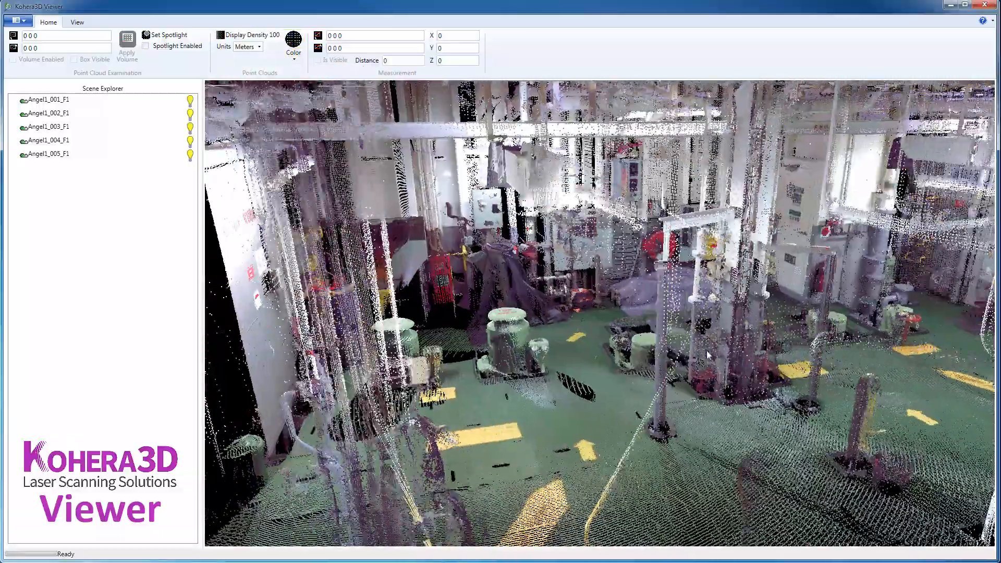
click(293, 60)
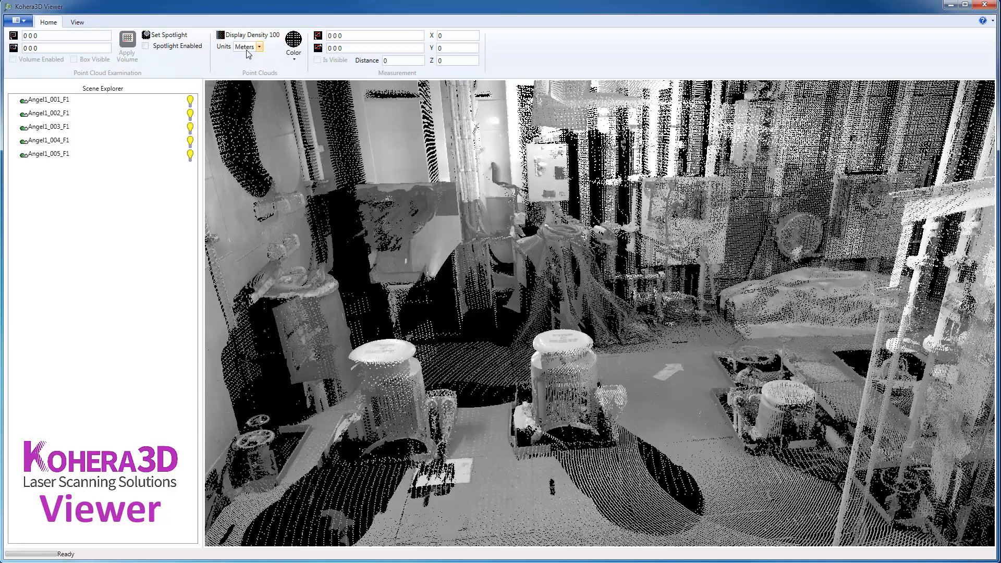
click(293, 45)
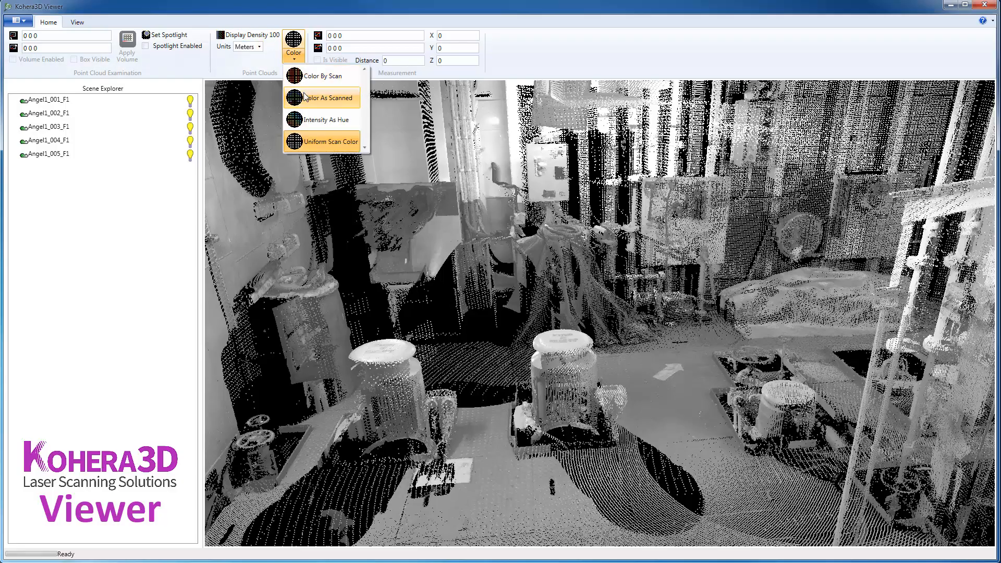
click(327, 97)
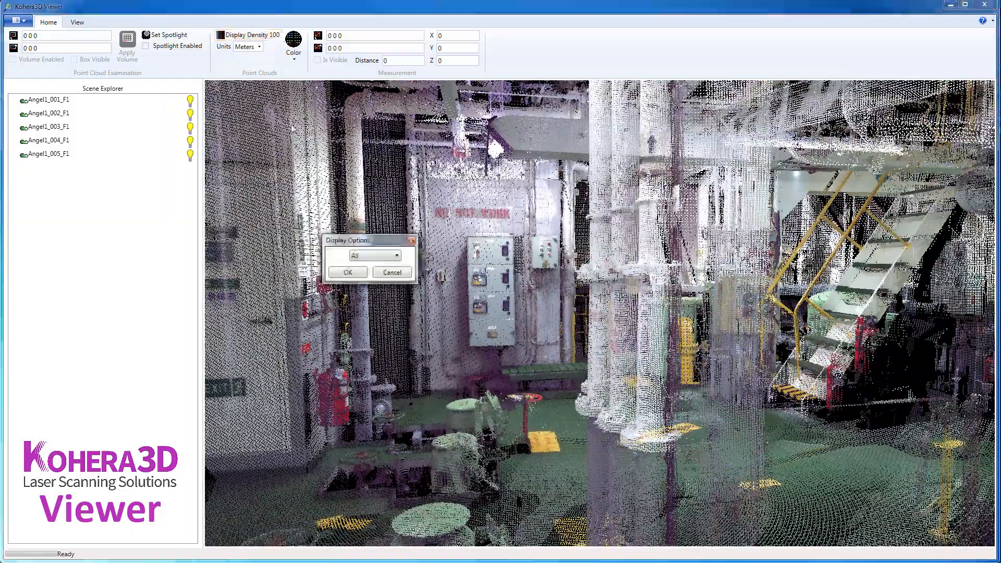
- Lower the display density to the 6 x 6 subsample (6.25%)
click(397, 255)
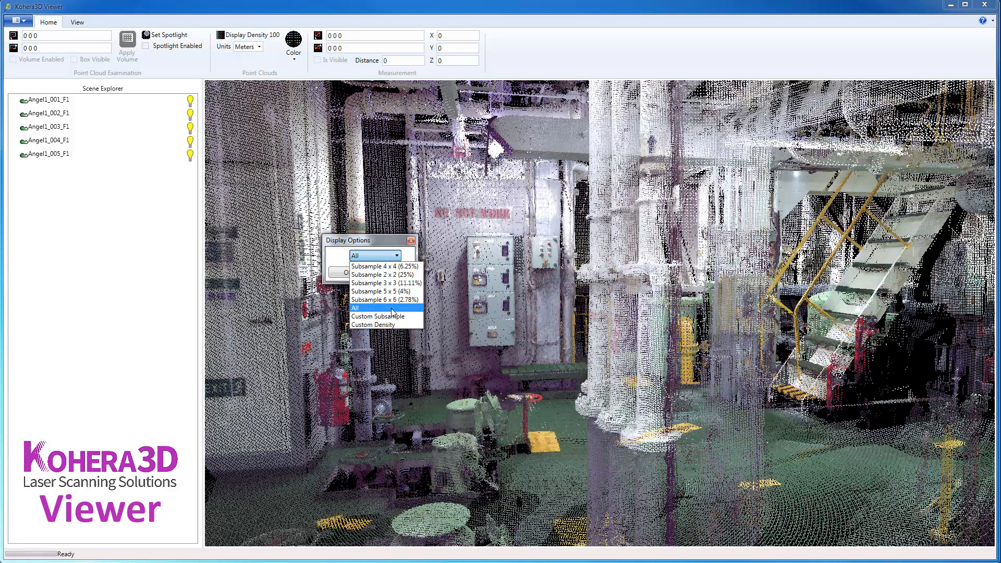
mouse_move(386, 301)
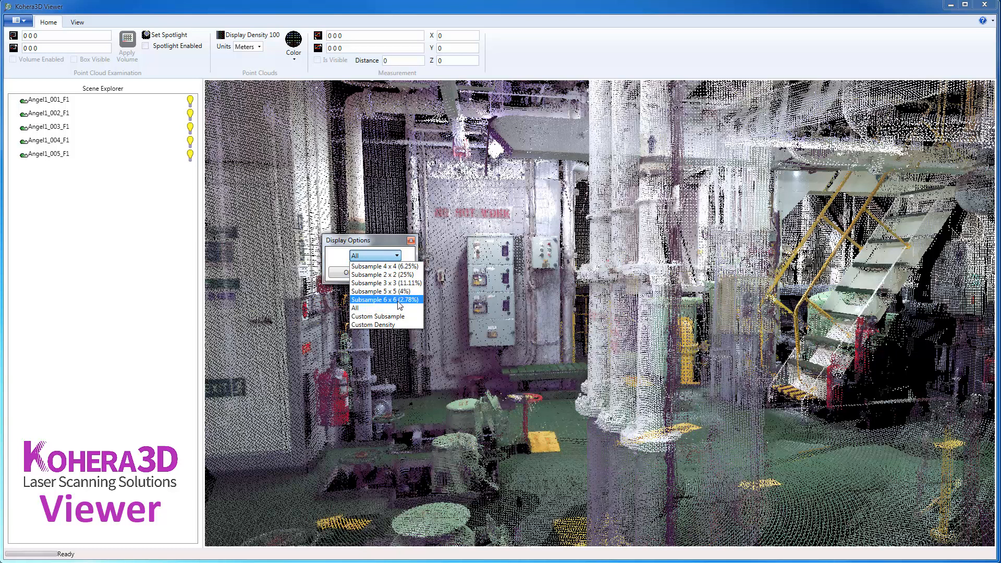
click(386, 299)
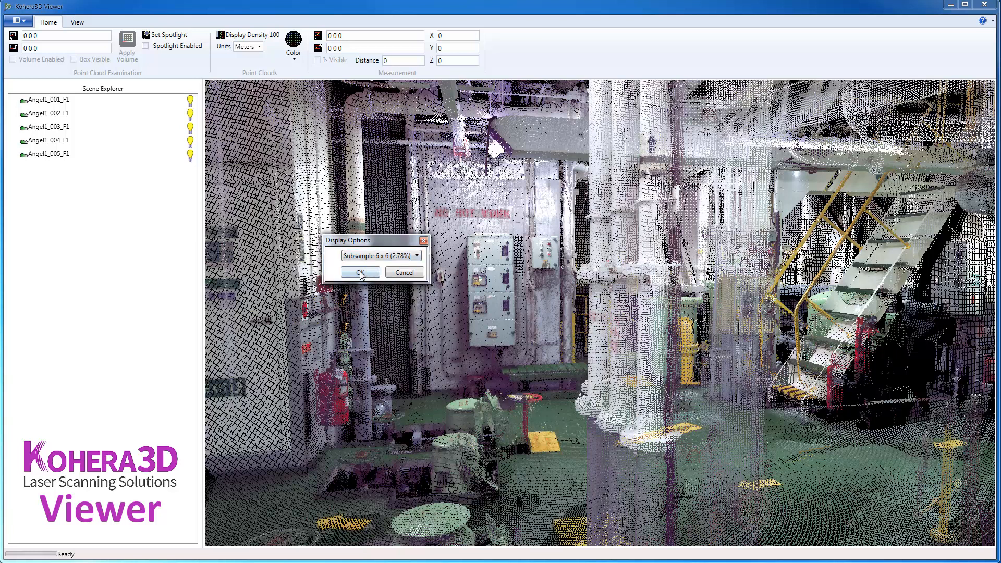
click(361, 272)
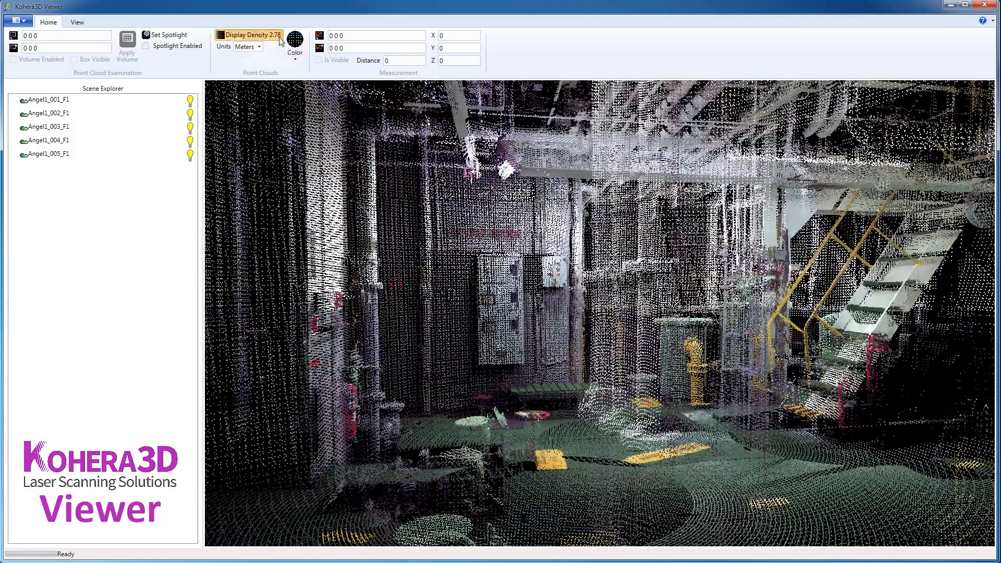
click(249, 35)
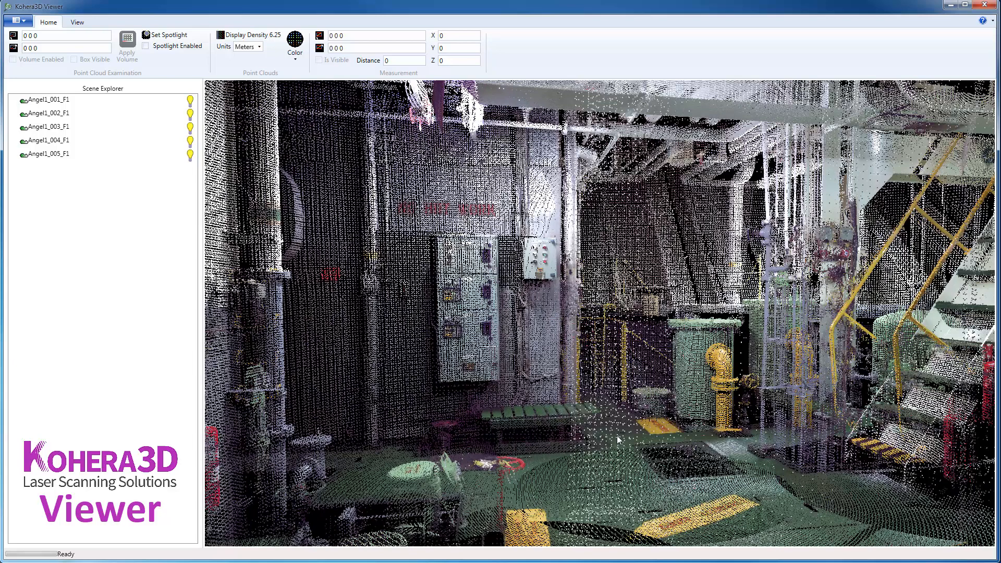
mouse_move(339, 312)
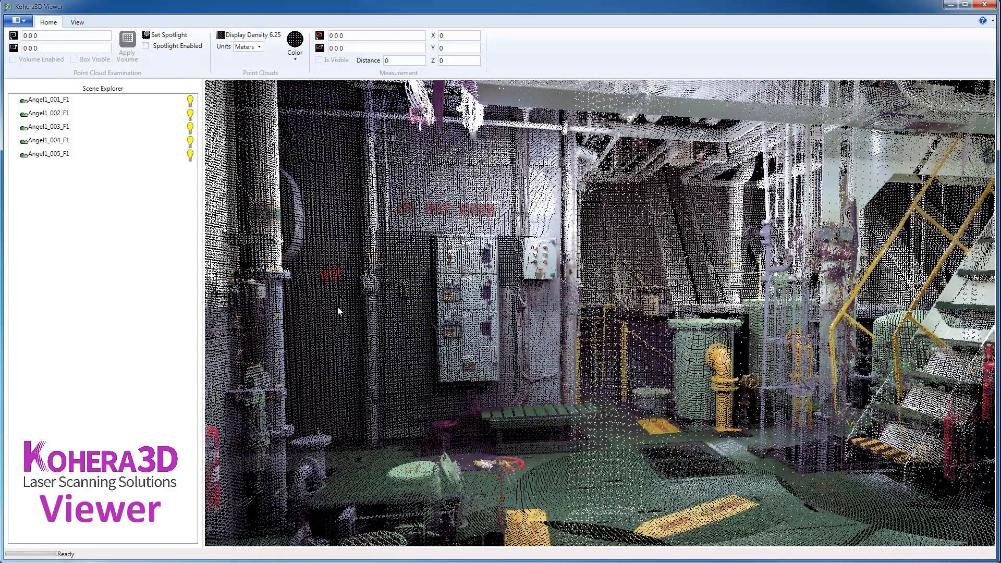
mouse_move(629, 377)
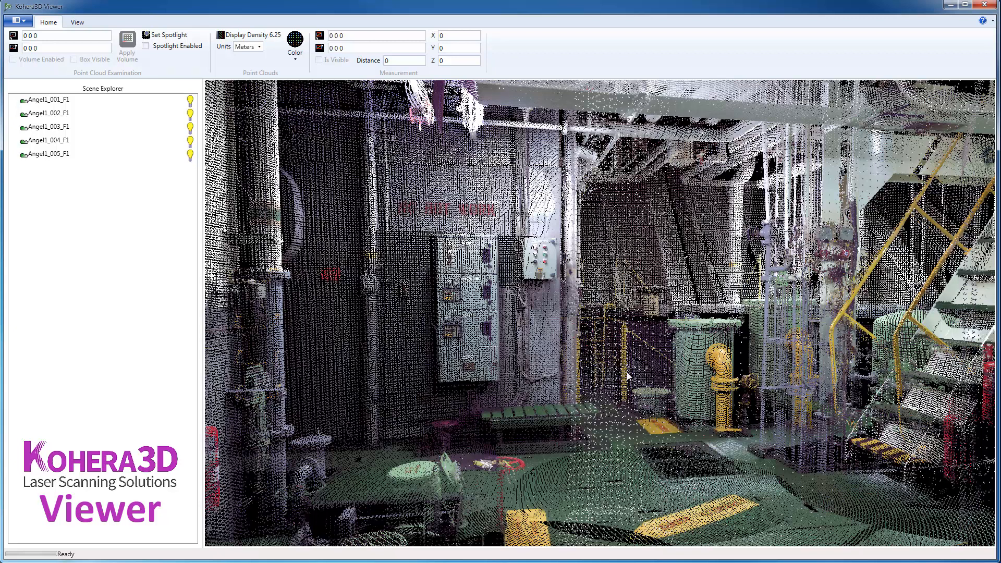
mouse_move(554, 361)
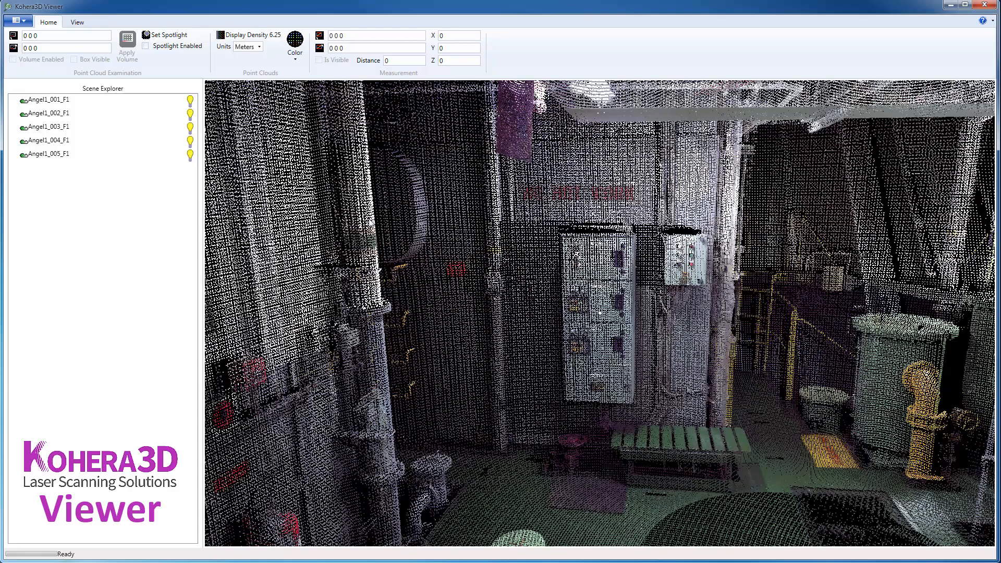
- Tick Spotlight Enabled to light the coloured scan scene
click(166, 34)
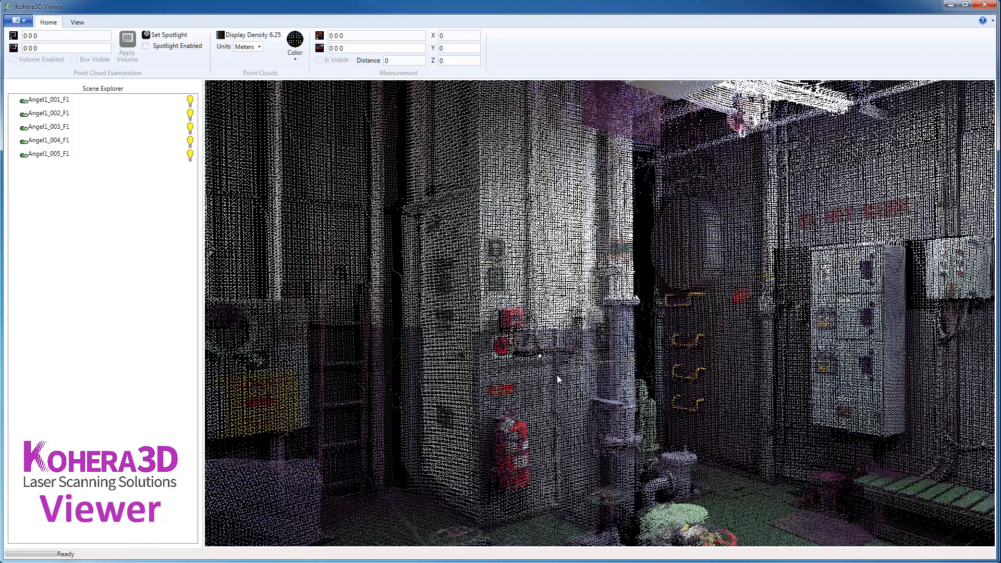
click(147, 45)
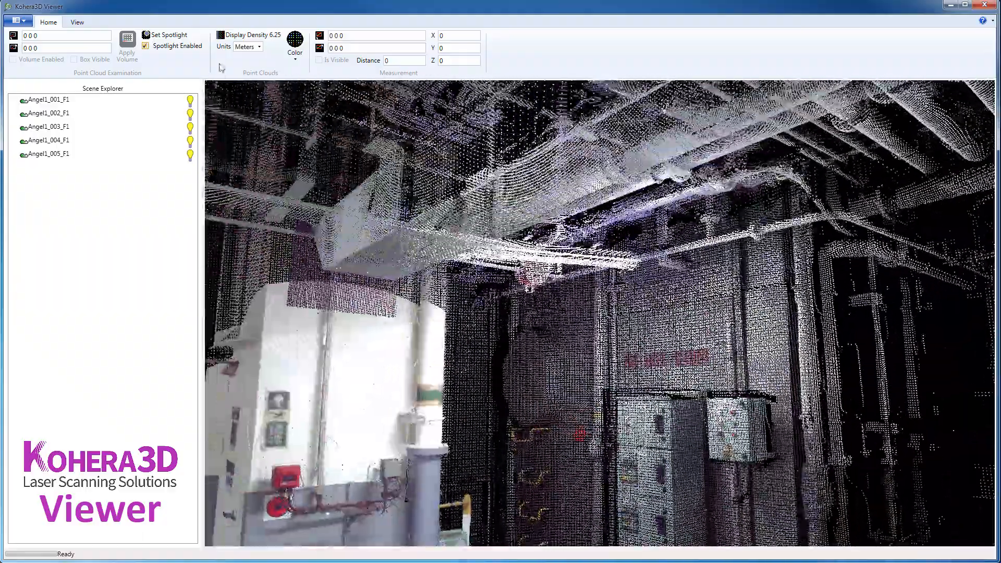
mouse_move(259, 47)
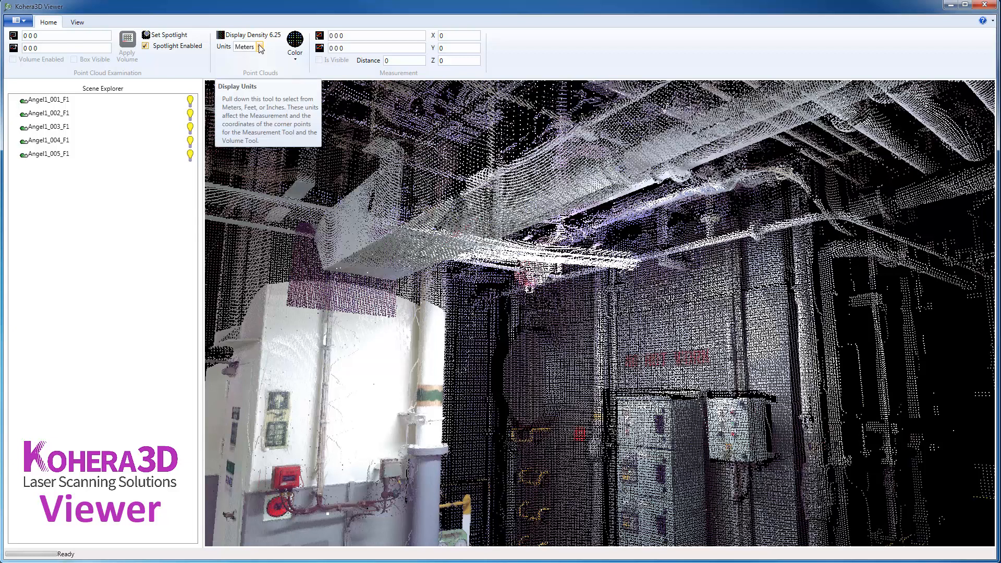
- Switch measurement units to inches and make the ceiling-to-floor measurement visible
click(261, 47)
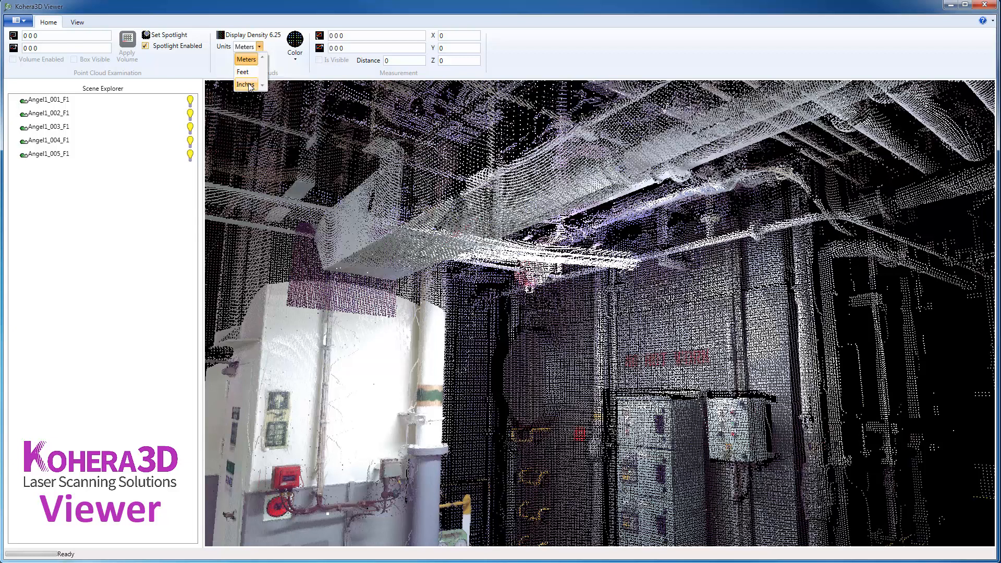
click(245, 84)
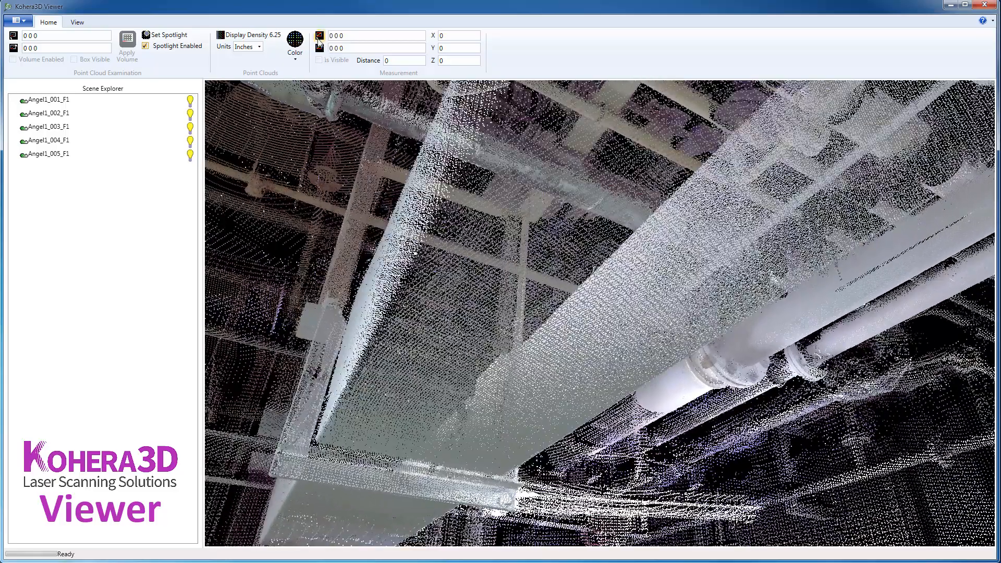
mouse_move(319, 35)
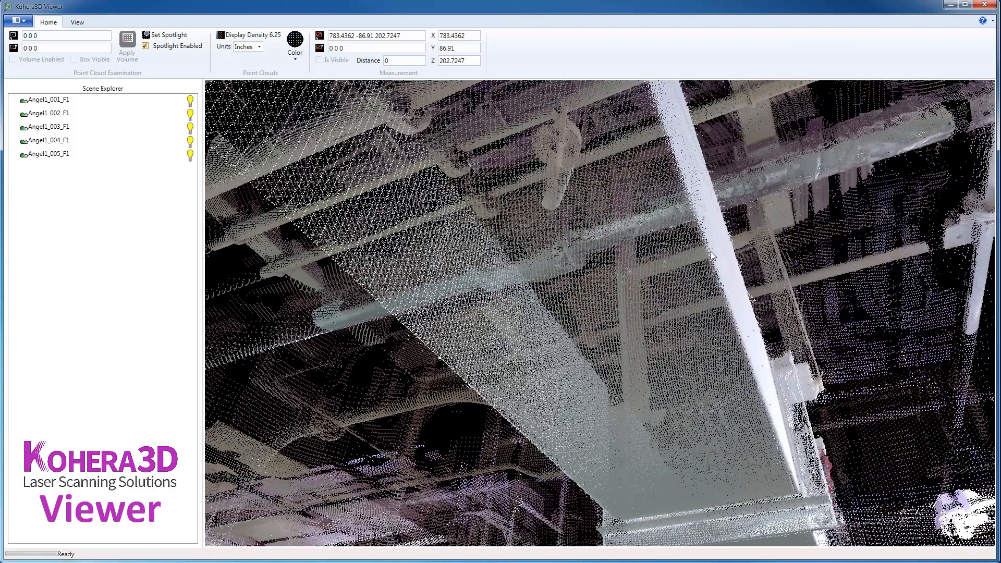
mouse_move(486, 173)
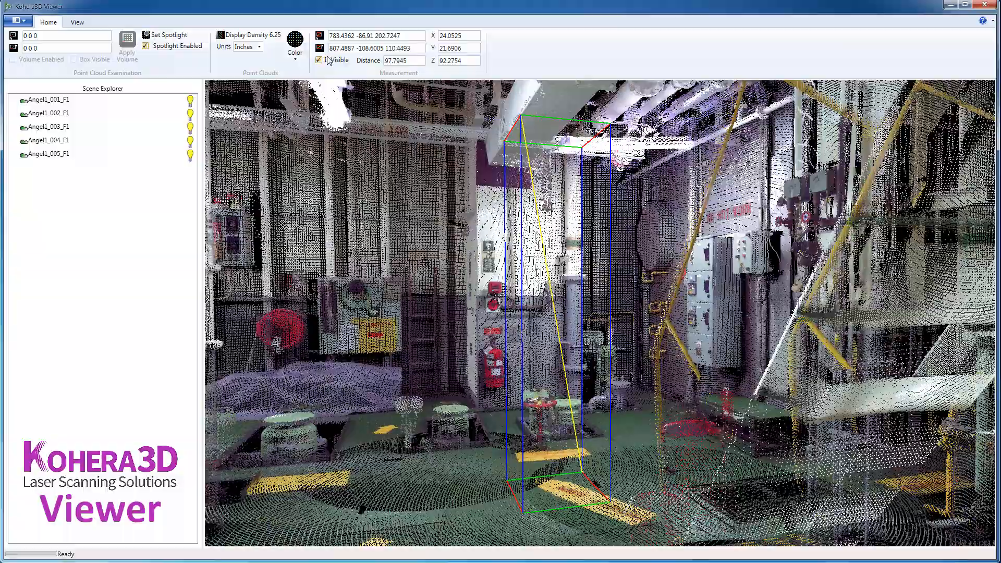
click(245, 46)
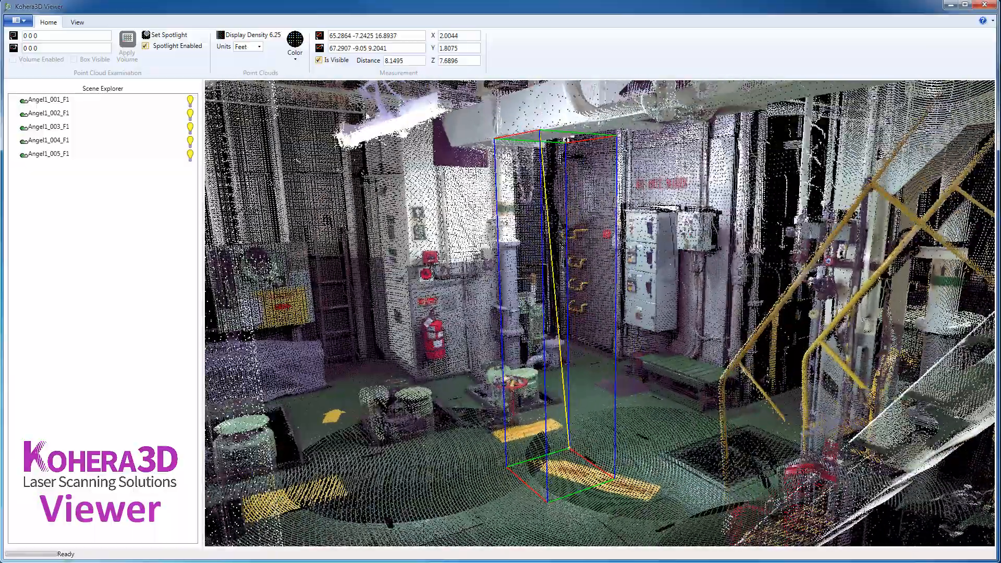
mouse_move(319, 60)
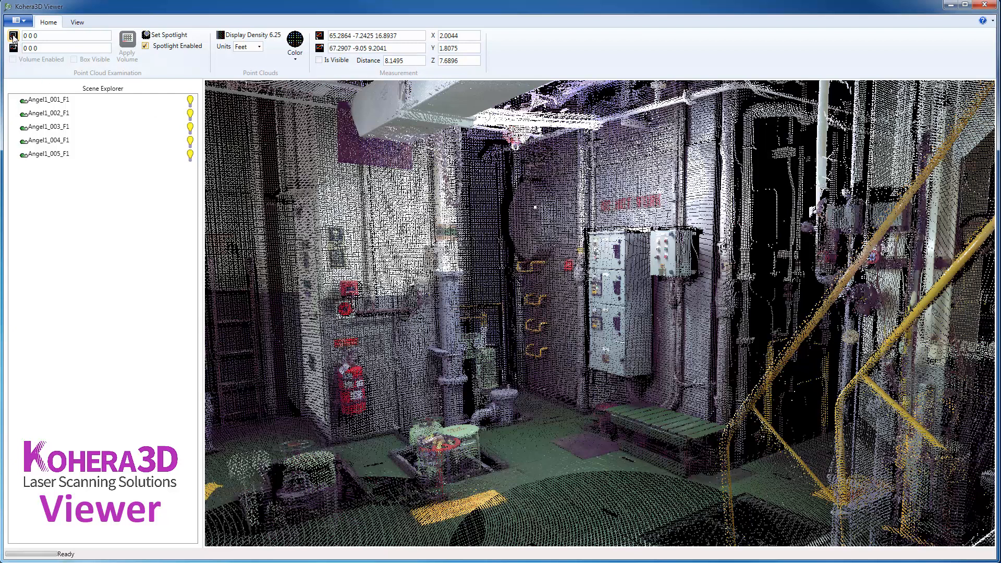
- Set the clipping volume corners around the electrical panel and hide the box outline
click(14, 37)
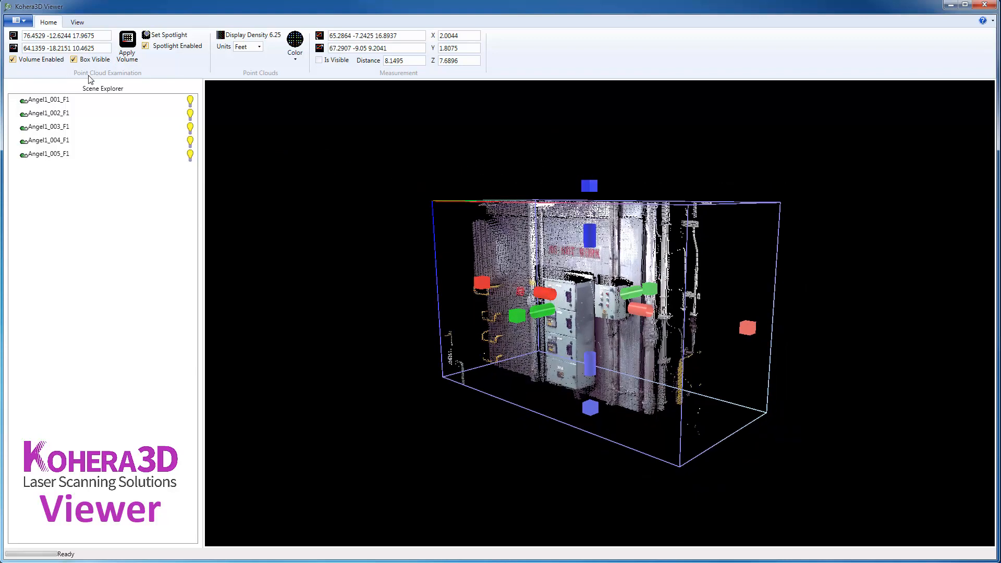
click(74, 59)
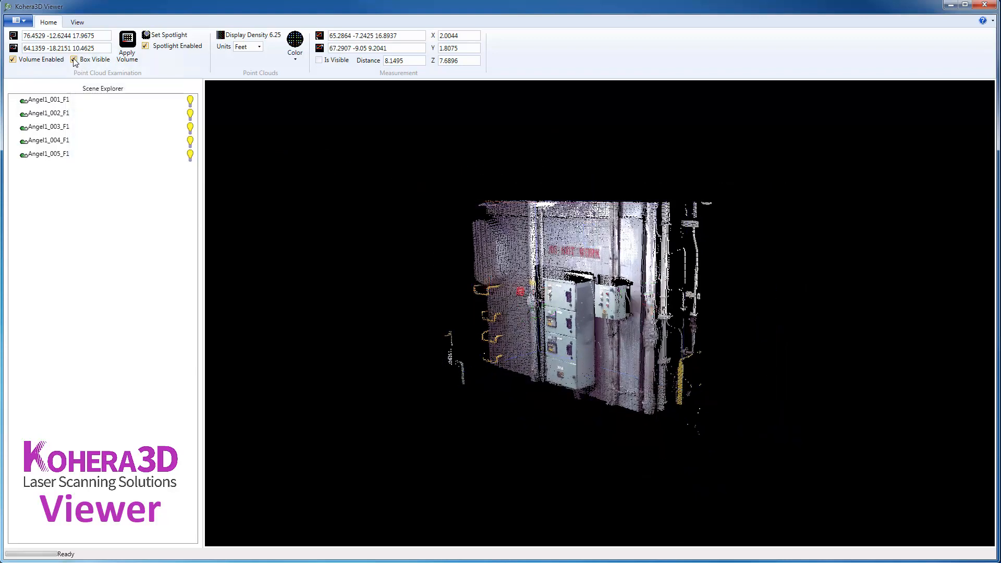